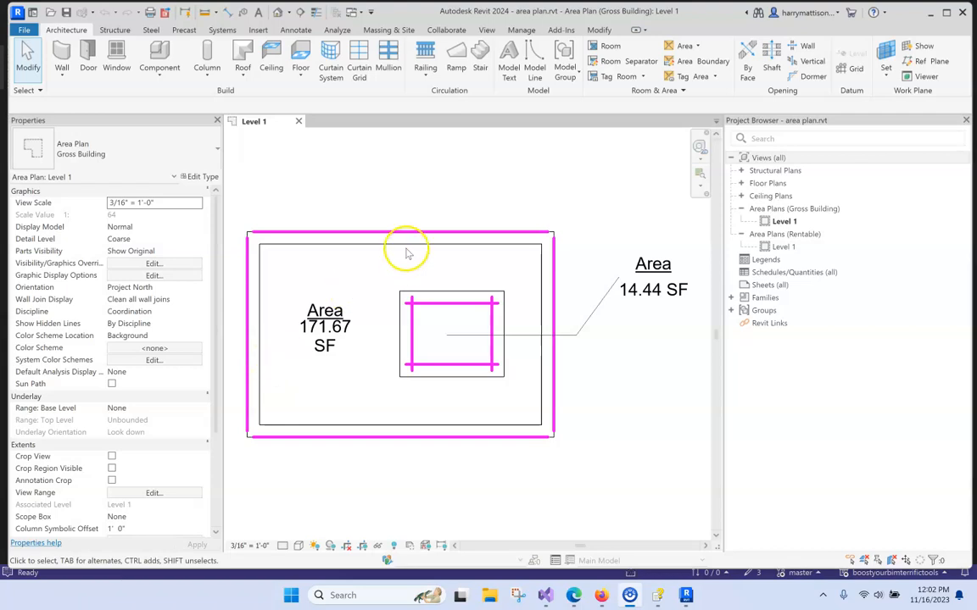
{"action": "mouse_move", "coordinate": [630, 100]}
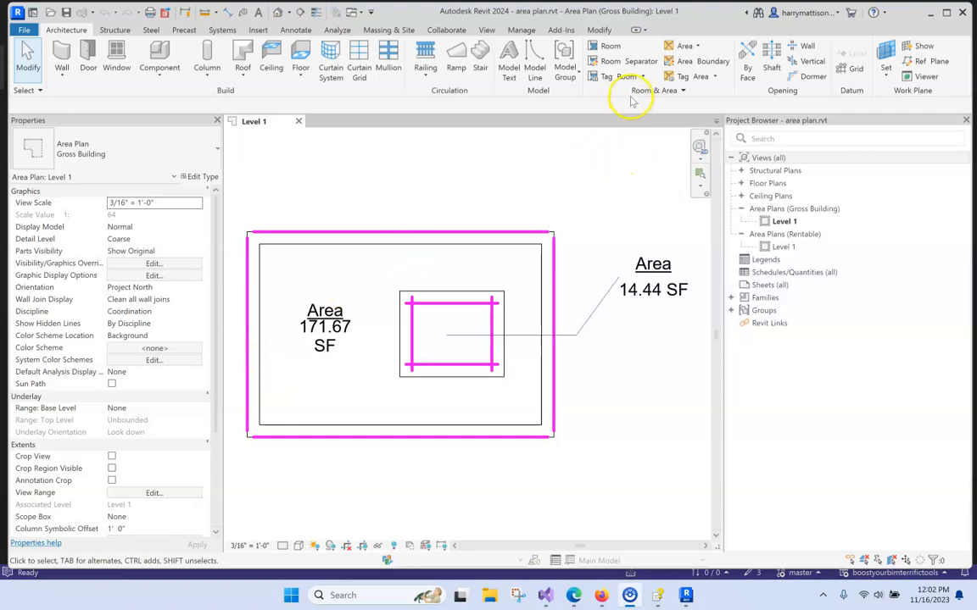
- Review the existing area schemes in Area and Volume Computations, then close it unchanged
{"action": "left_click", "coordinate": [662, 121]}
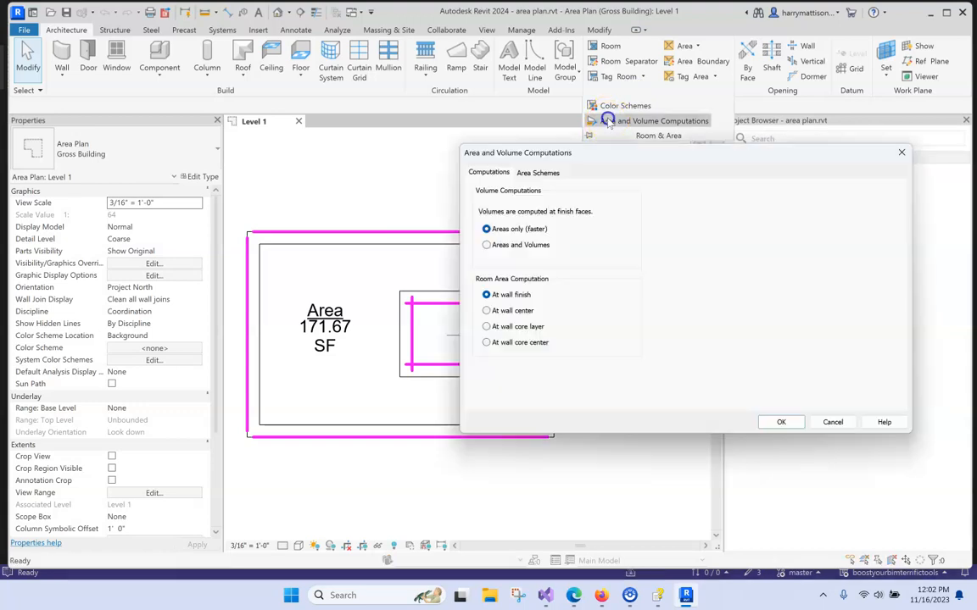
{"action": "left_click", "coordinate": [538, 173]}
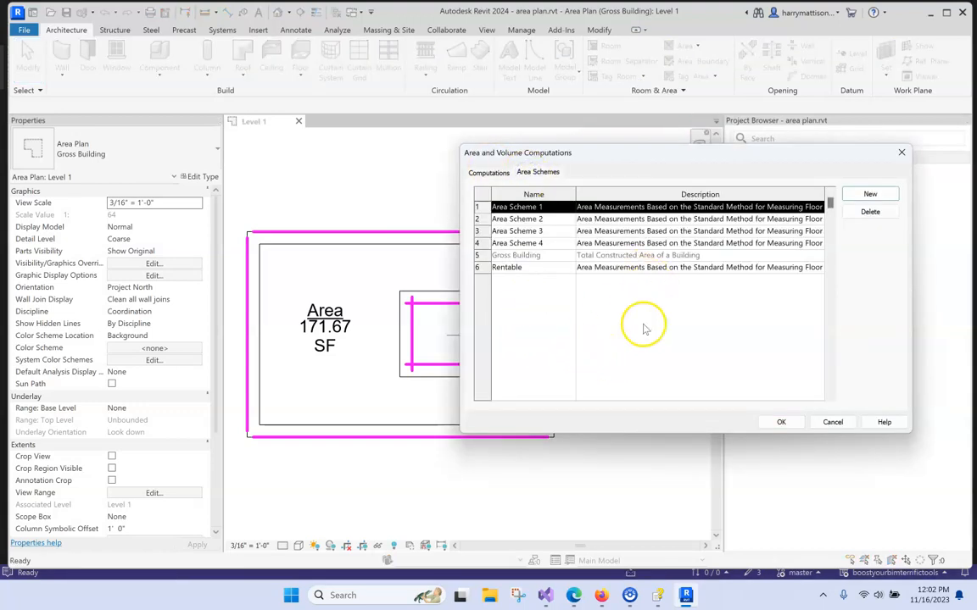
{"action": "mouse_move", "coordinate": [642, 329]}
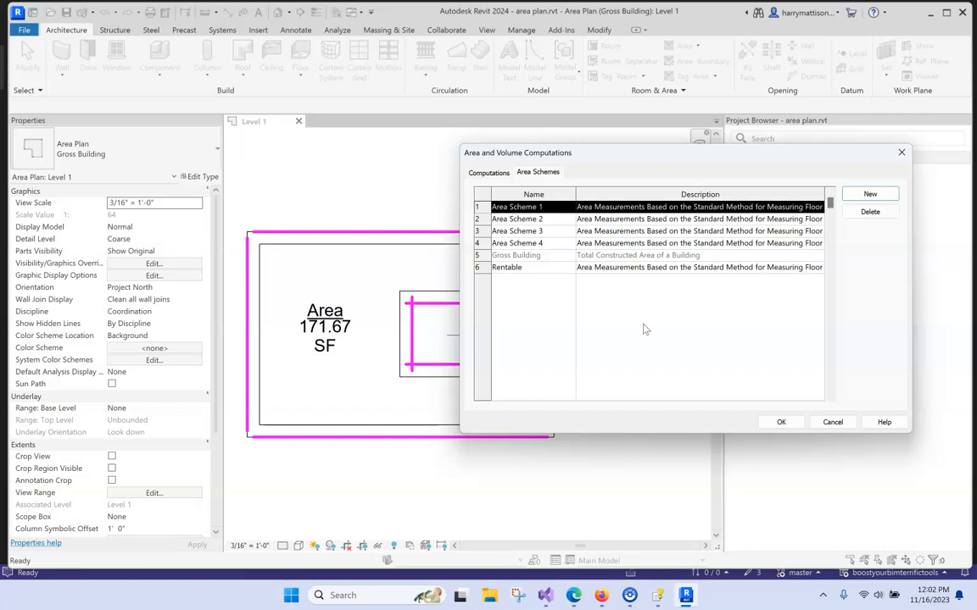
{"action": "left_click", "coordinate": [780, 423]}
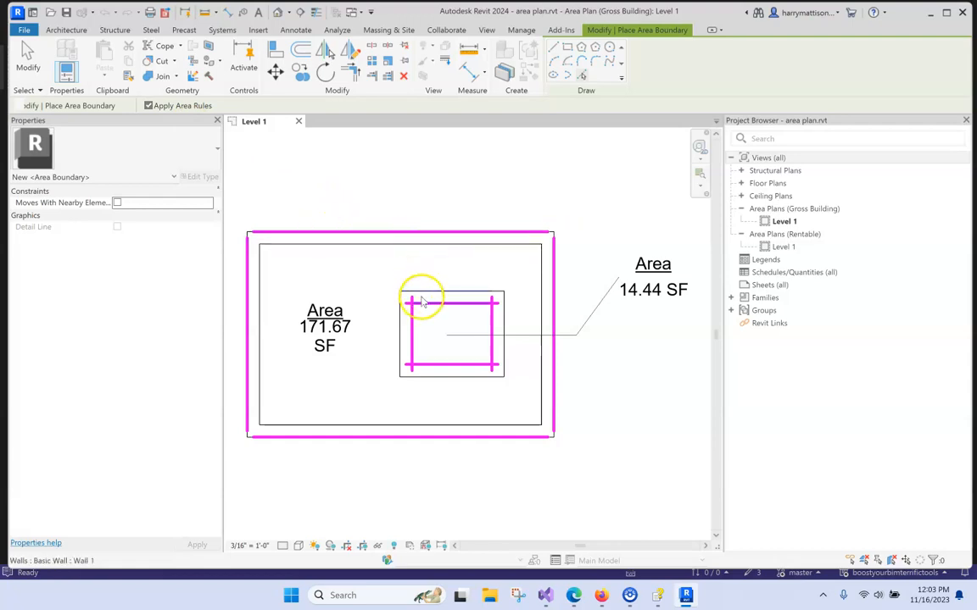
{"action": "mouse_move", "coordinate": [448, 281]}
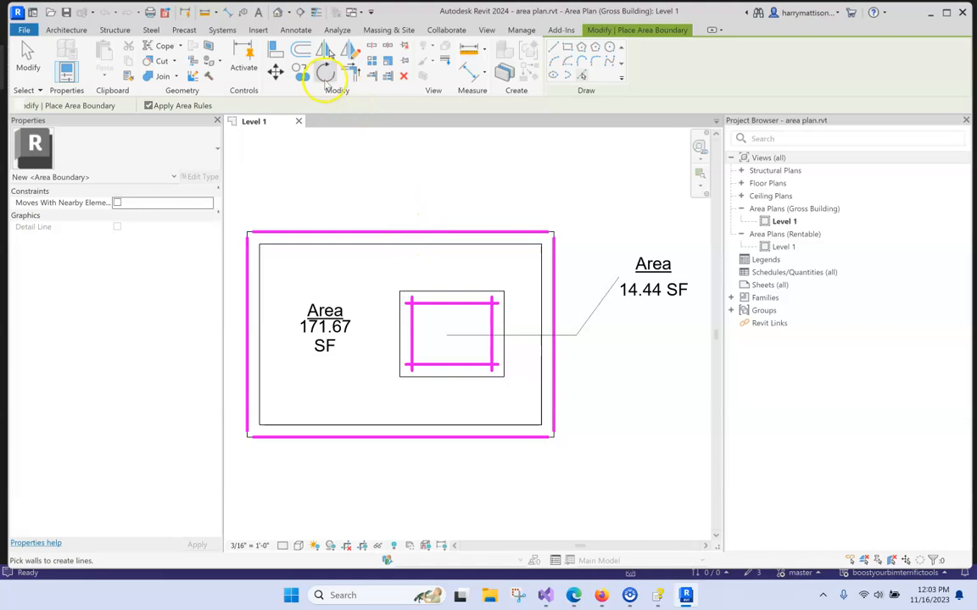
{"action": "mouse_move", "coordinate": [553, 48]}
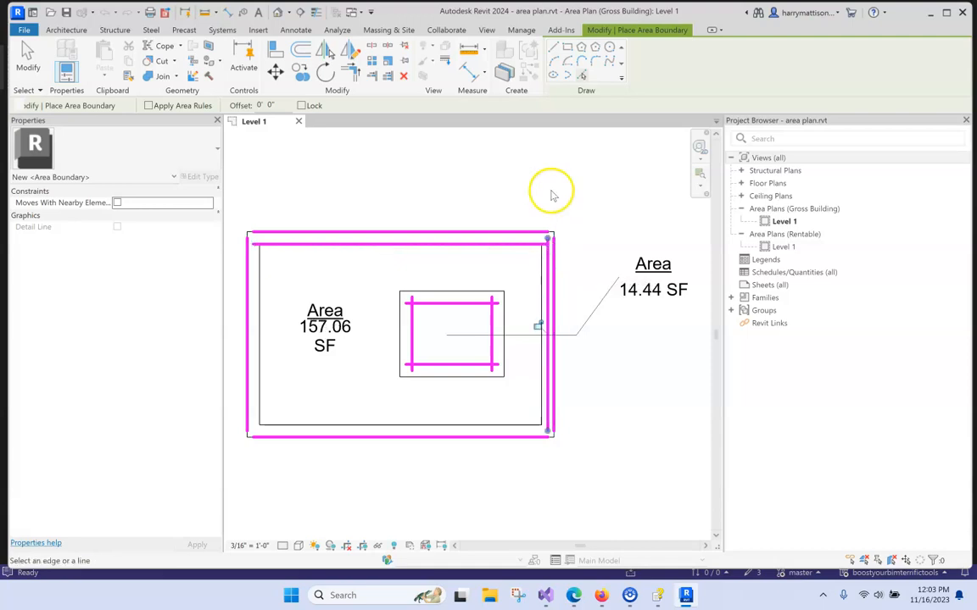
{"action": "mouse_move", "coordinate": [339, 161]}
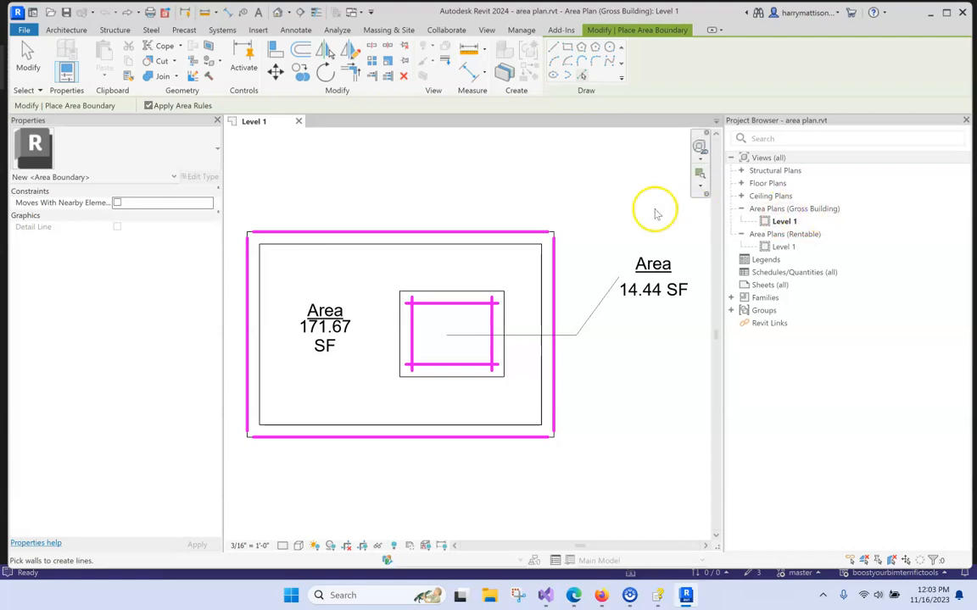
{"action": "mouse_move", "coordinate": [627, 316]}
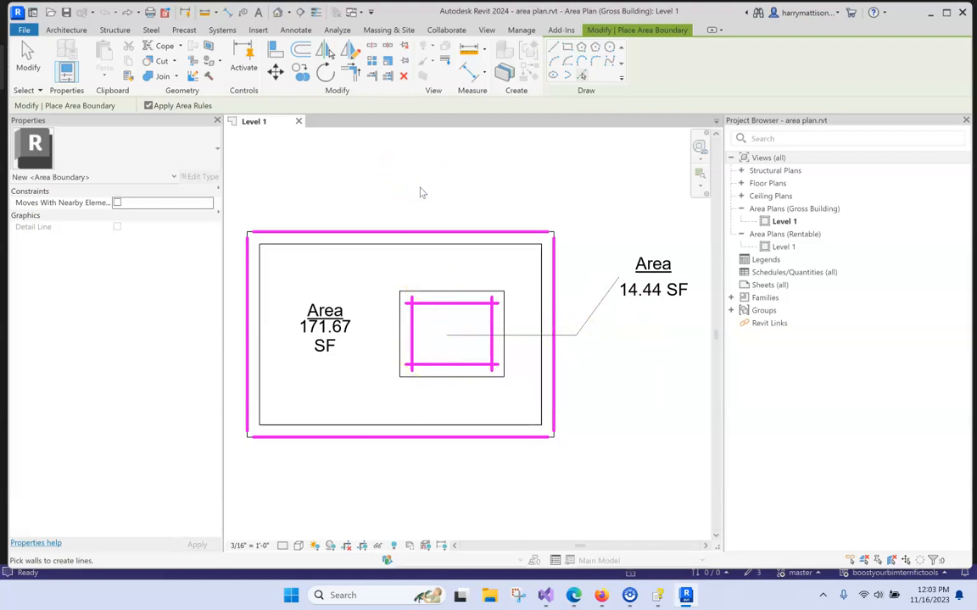
- Run the Area Scheme Duplicate add-in tool to create the Gross Building 1 scheme and plan
{"action": "left_click", "coordinate": [560, 31]}
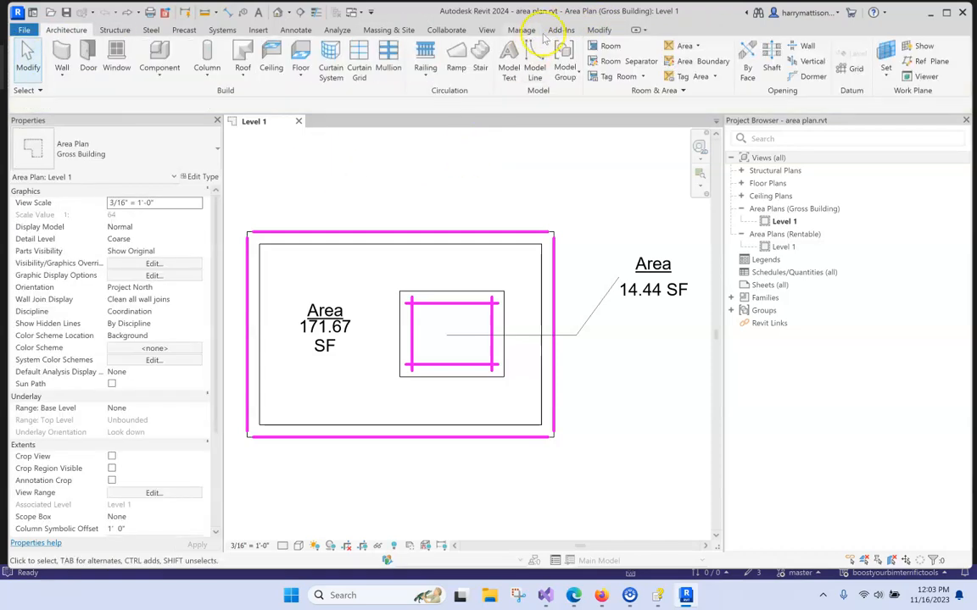
{"action": "left_click", "coordinate": [560, 30]}
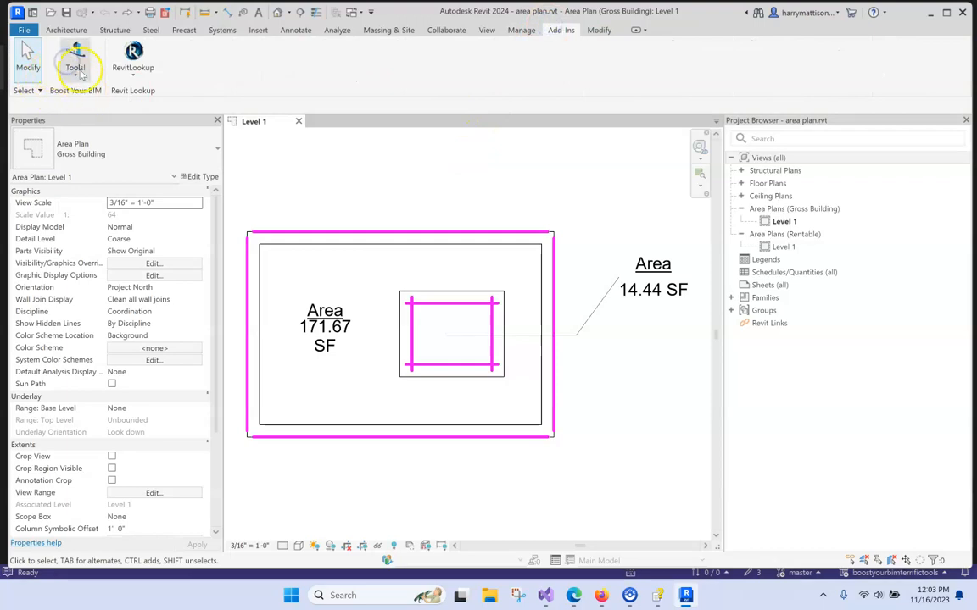
{"action": "left_click", "coordinate": [74, 60]}
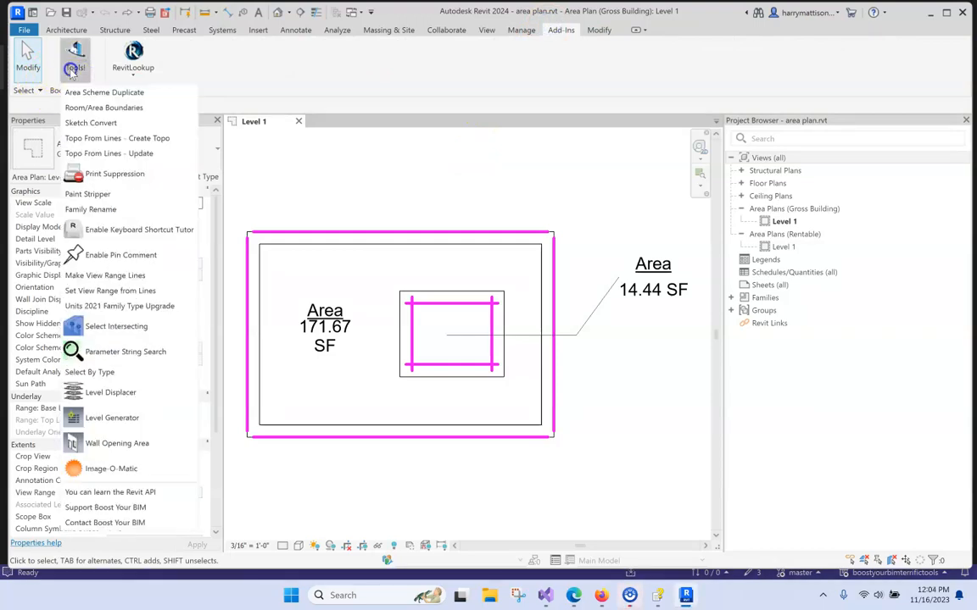
{"action": "mouse_move", "coordinate": [105, 92]}
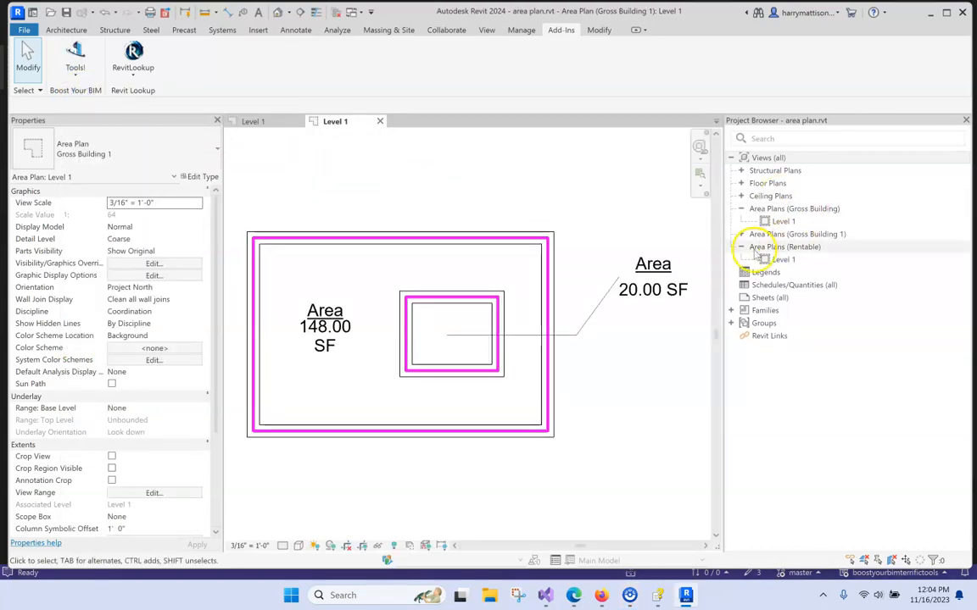
{"action": "left_click", "coordinate": [794, 234]}
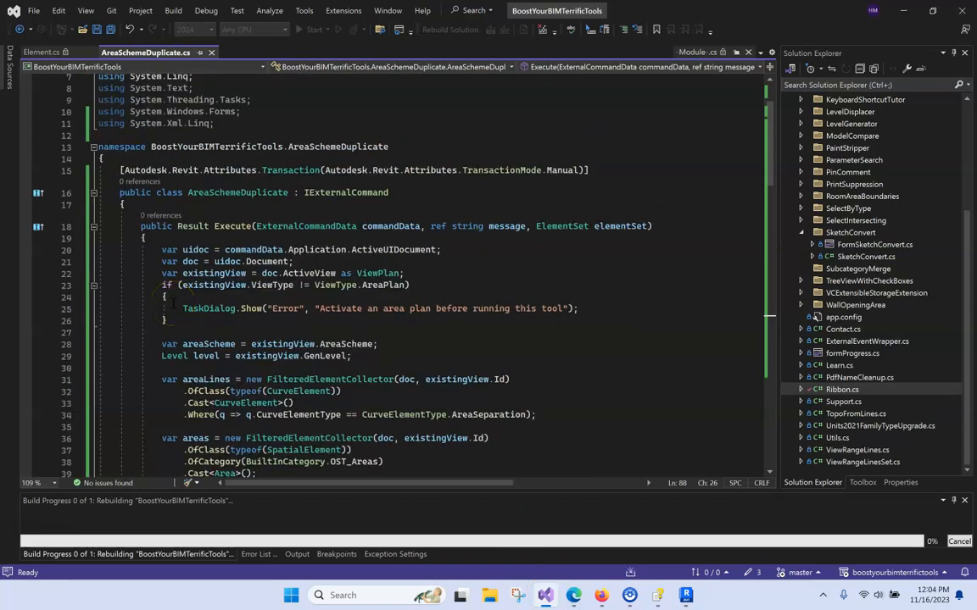
- Examine the ViewType area-plan check and scroll through the element collectors to the scheme copy
{"action": "triple_click", "coordinate": [280, 273]}
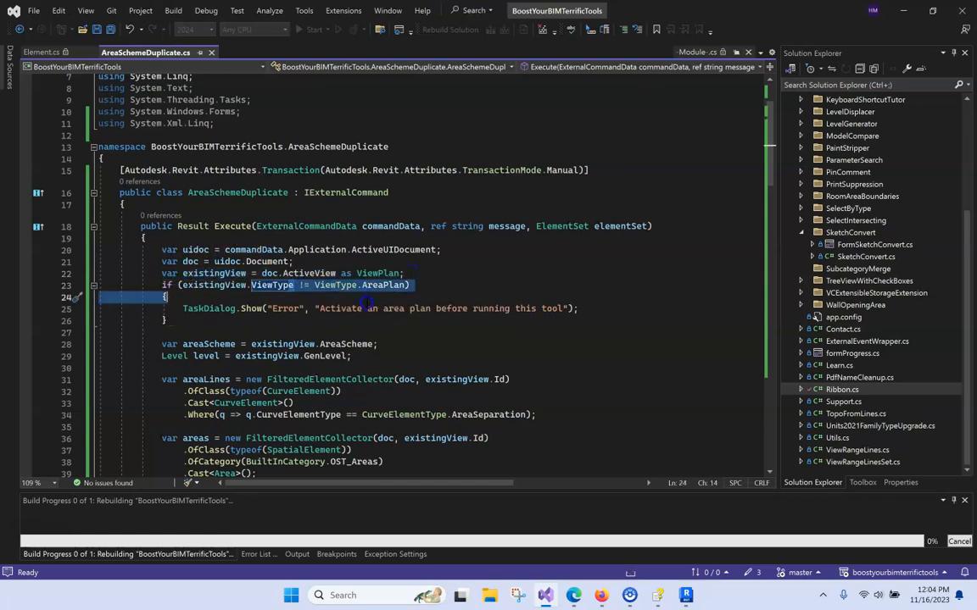
{"action": "scroll", "scroll_direction": "down", "scroll_amount": 3}
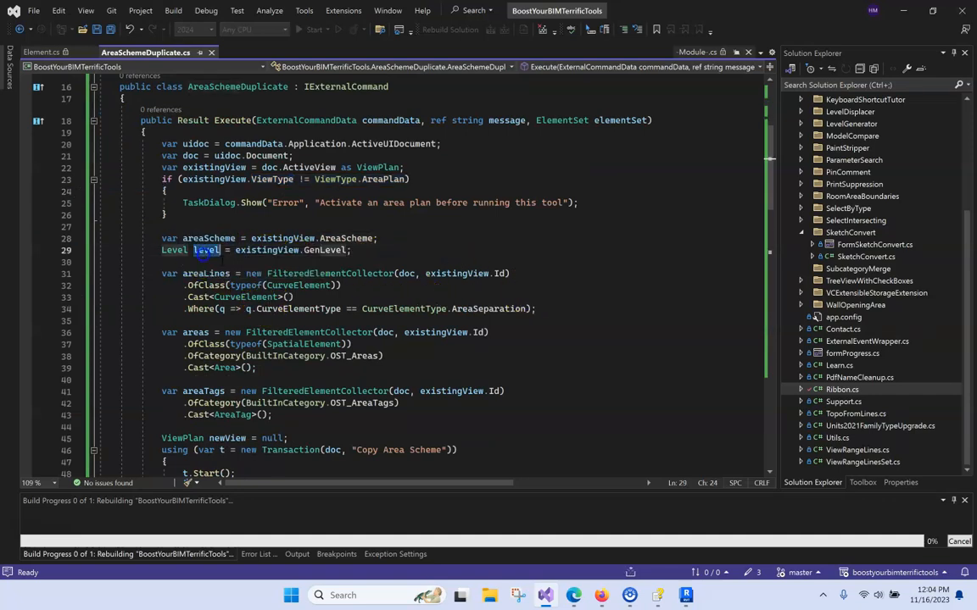
{"action": "scroll", "scroll_direction": "down", "scroll_amount": 3}
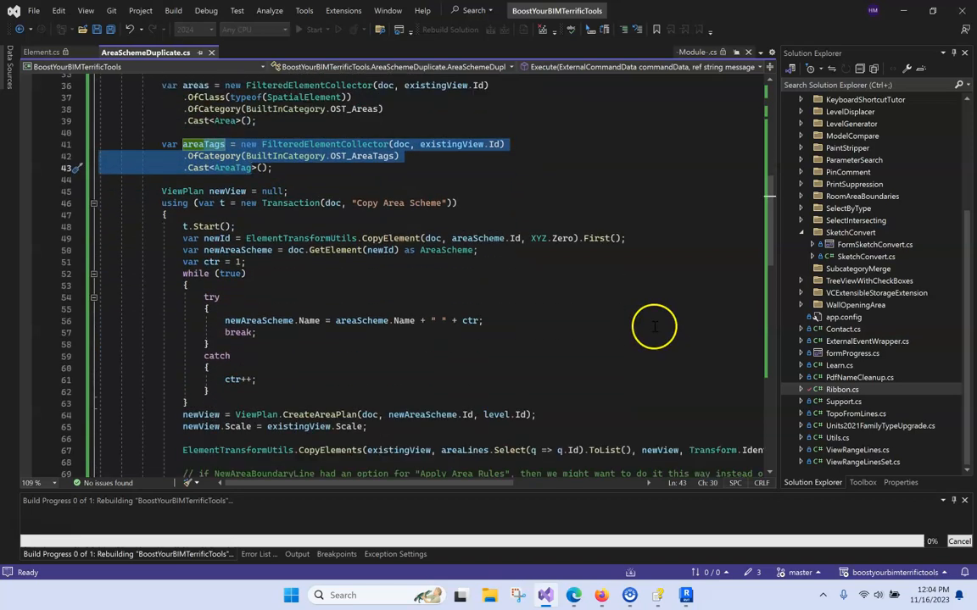
{"action": "scroll", "scroll_direction": "down", "scroll_amount": 3}
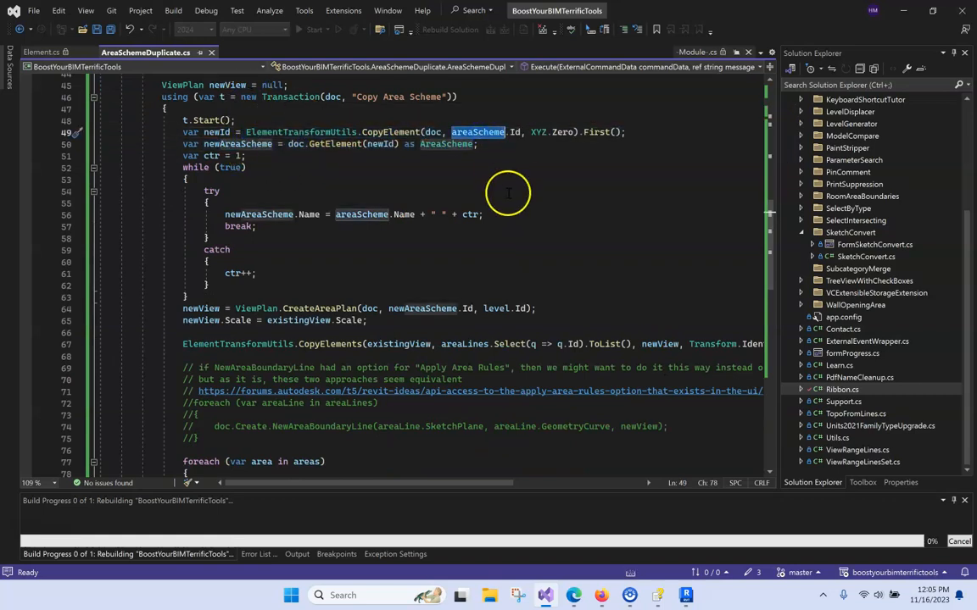
{"action": "mouse_move", "coordinate": [465, 153]}
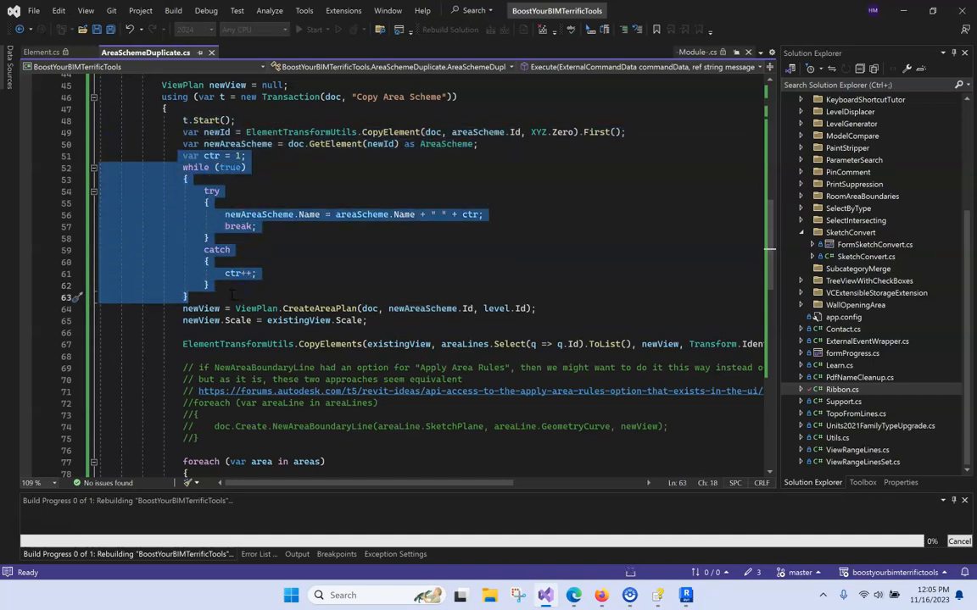
{"action": "mouse_move", "coordinate": [360, 275]}
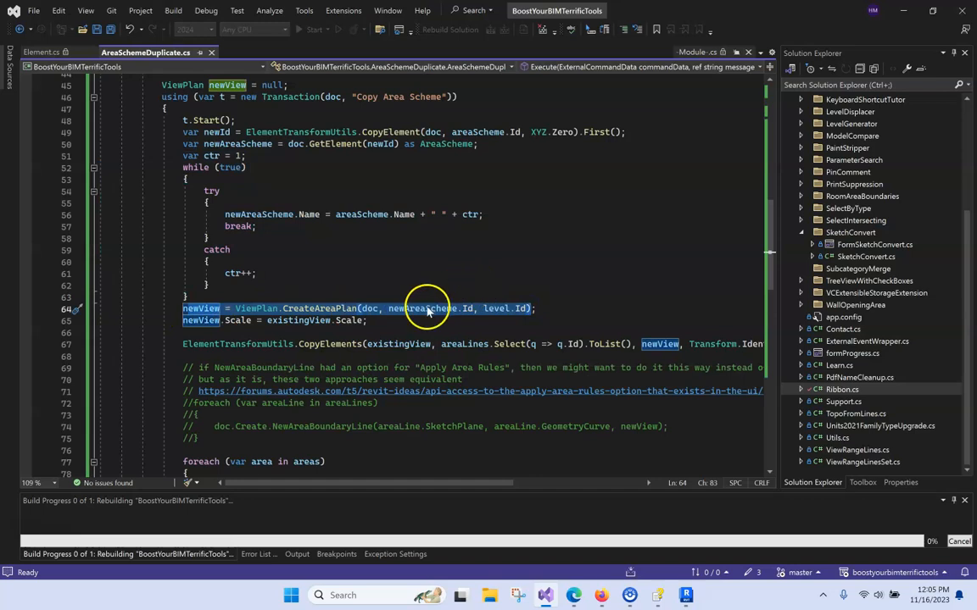
{"action": "mouse_move", "coordinate": [495, 309]}
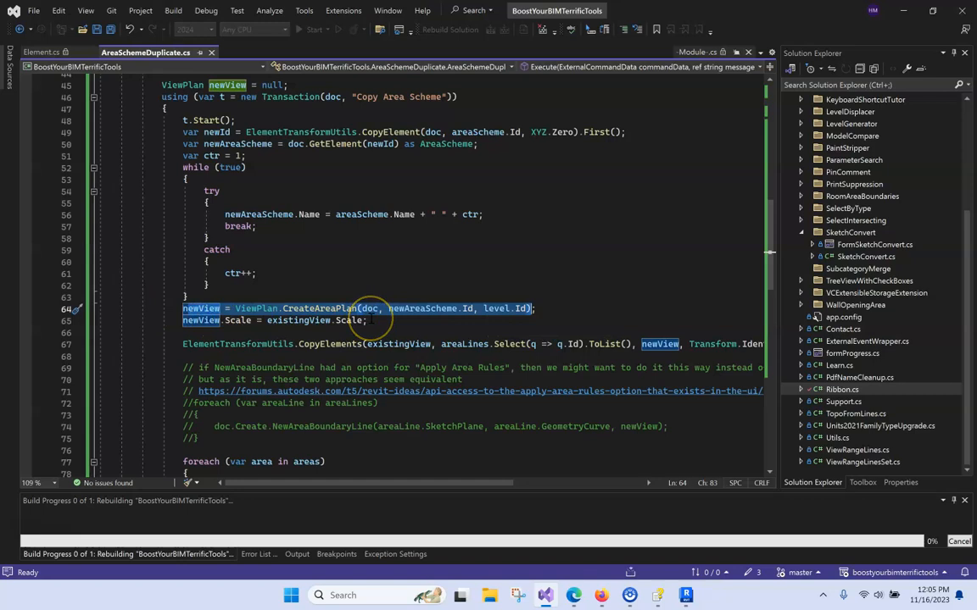
{"action": "scroll", "scroll_direction": "down", "scroll_amount": 3}
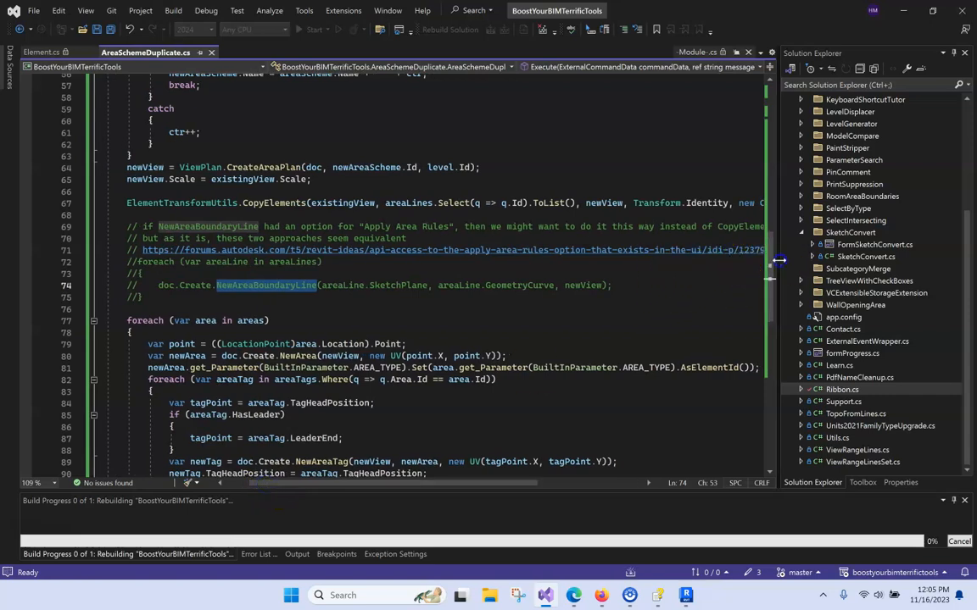
{"action": "scroll", "scroll_direction": "down", "scroll_amount": 3}
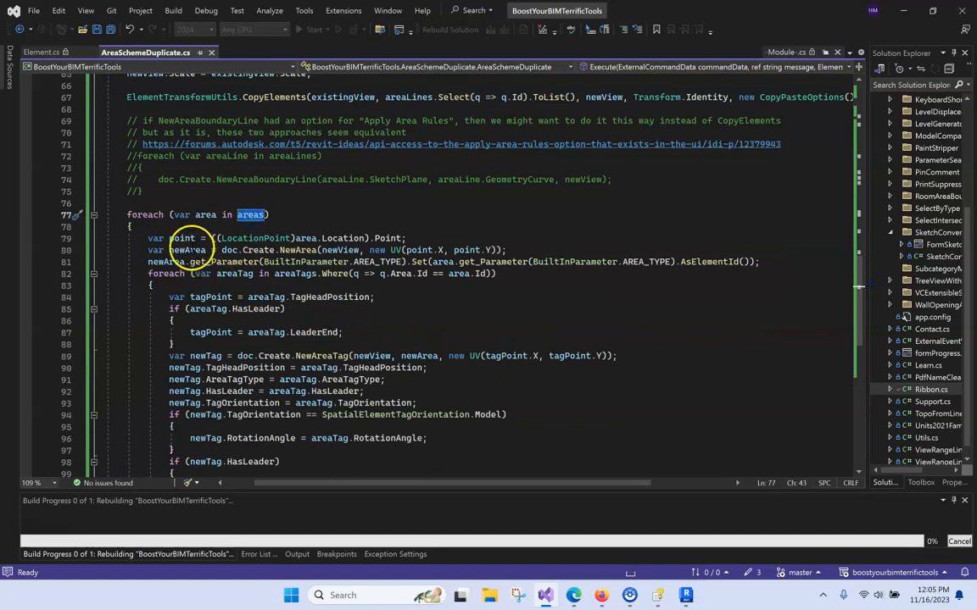
{"action": "mouse_move", "coordinate": [183, 237]}
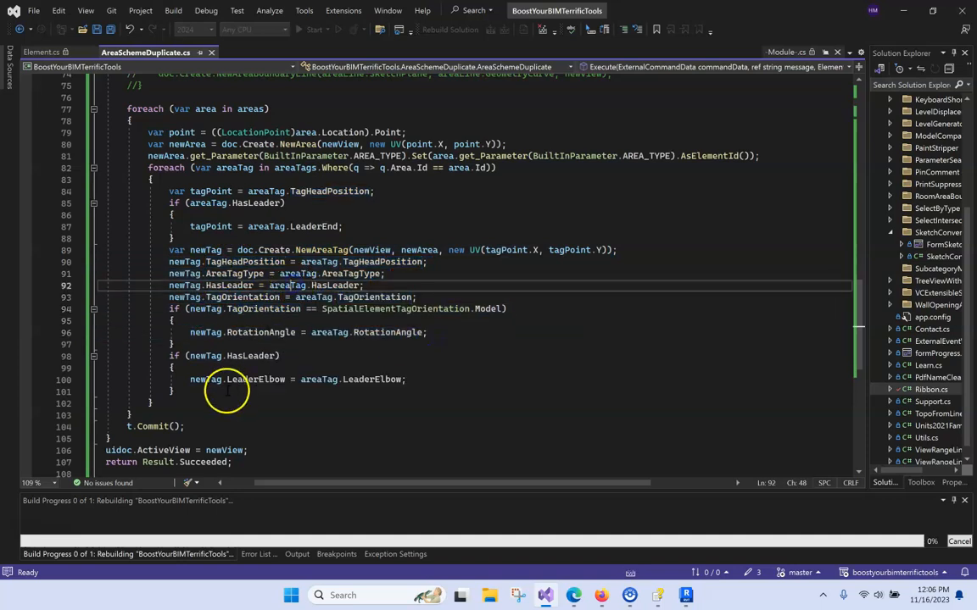
{"action": "double_click", "coordinate": [234, 168]}
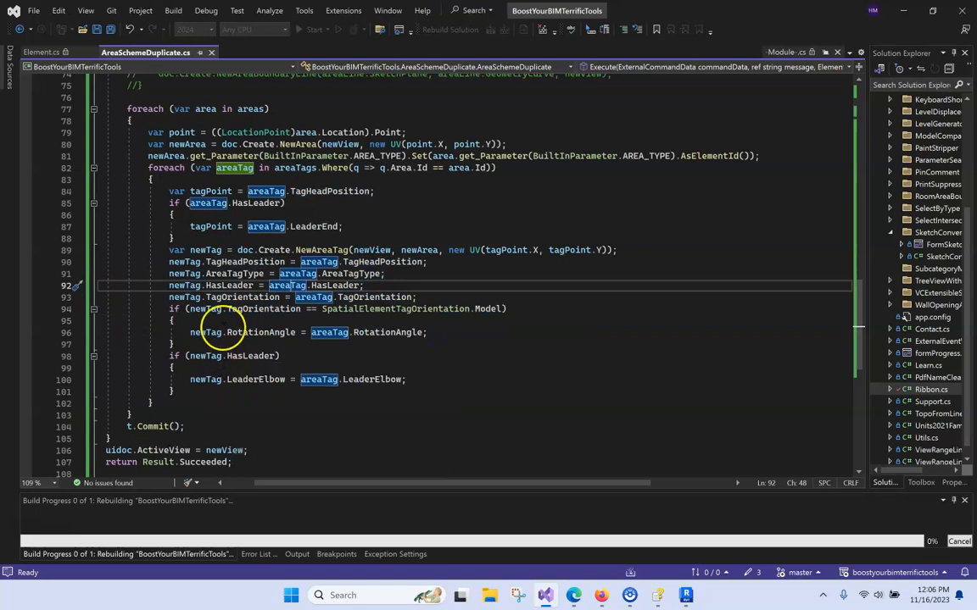